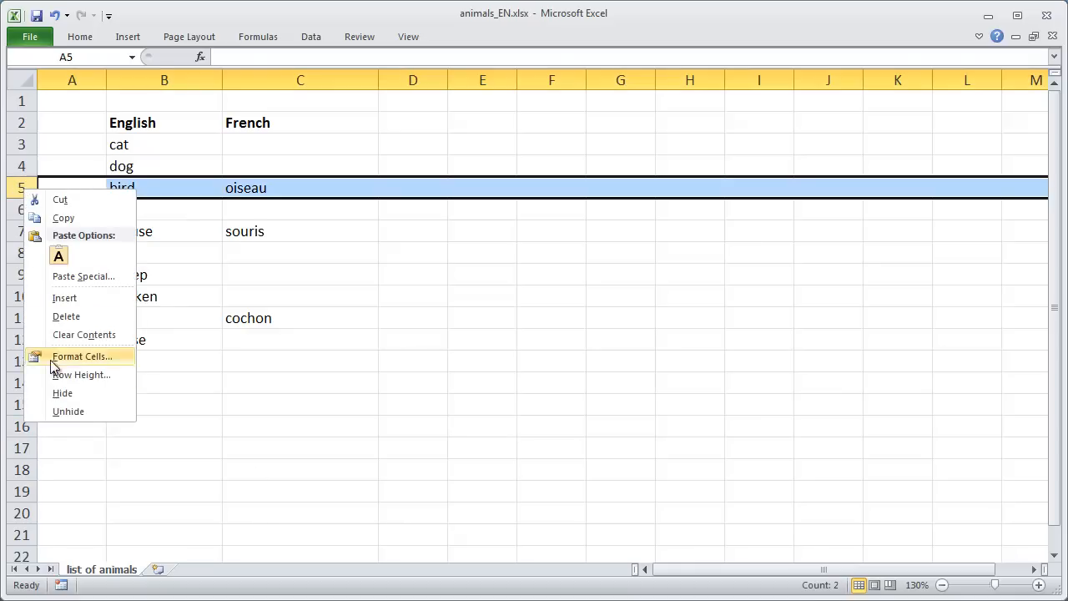
Hide the already-translated rows (5, 7, 11) so only untranslated animals stay visible.
{"action": "left_click", "coordinate": [66, 316]}
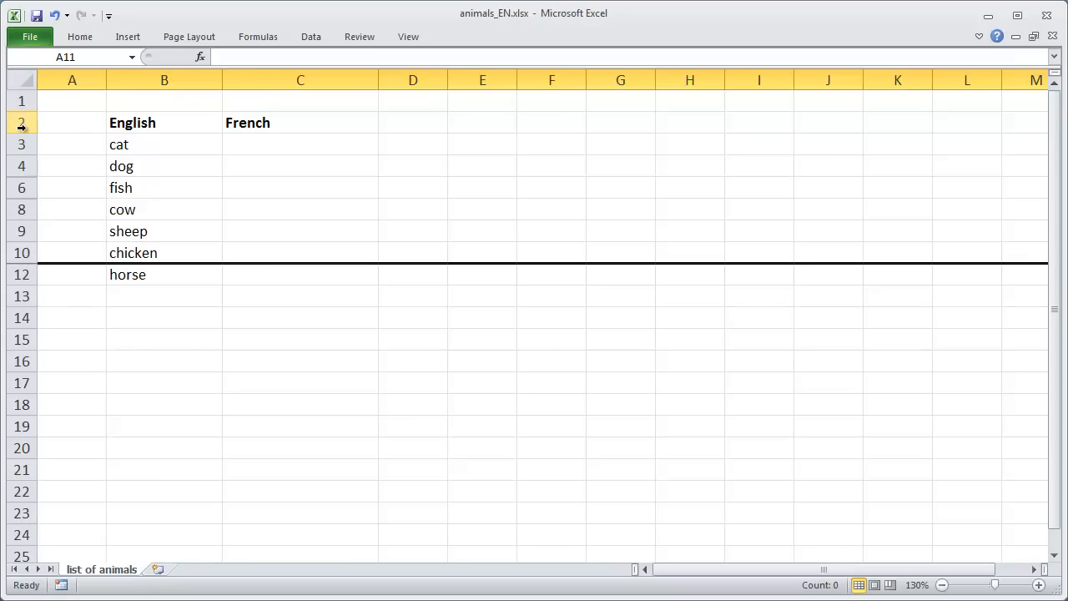
{"action": "left_click", "coordinate": [21, 123]}
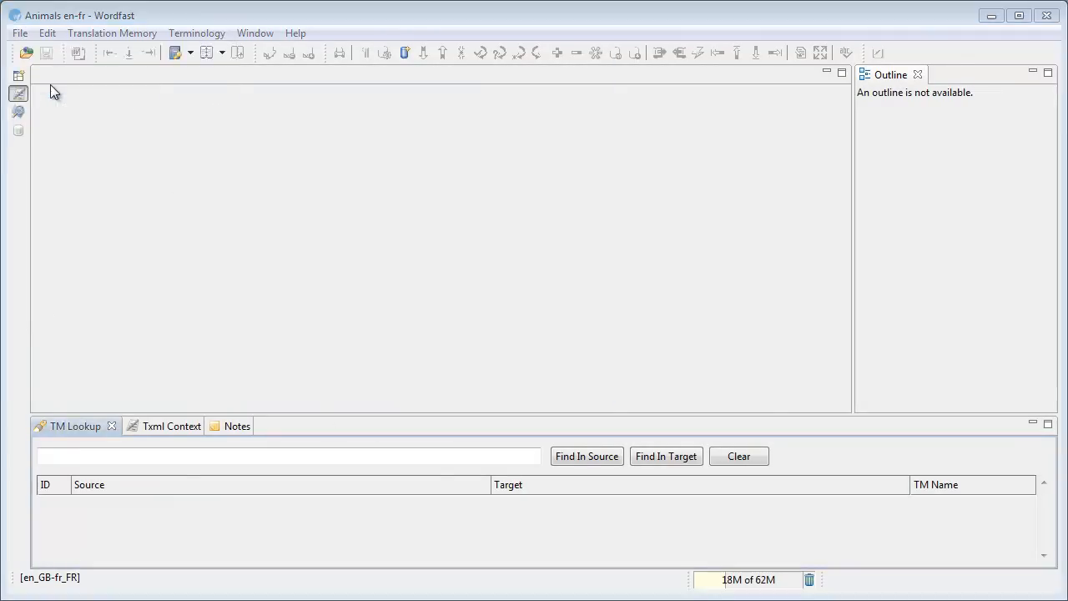
Open animals_EN.xlsx in Wordfast Pro, reaching the Excel column selection wizard.
{"action": "left_click", "coordinate": [26, 52]}
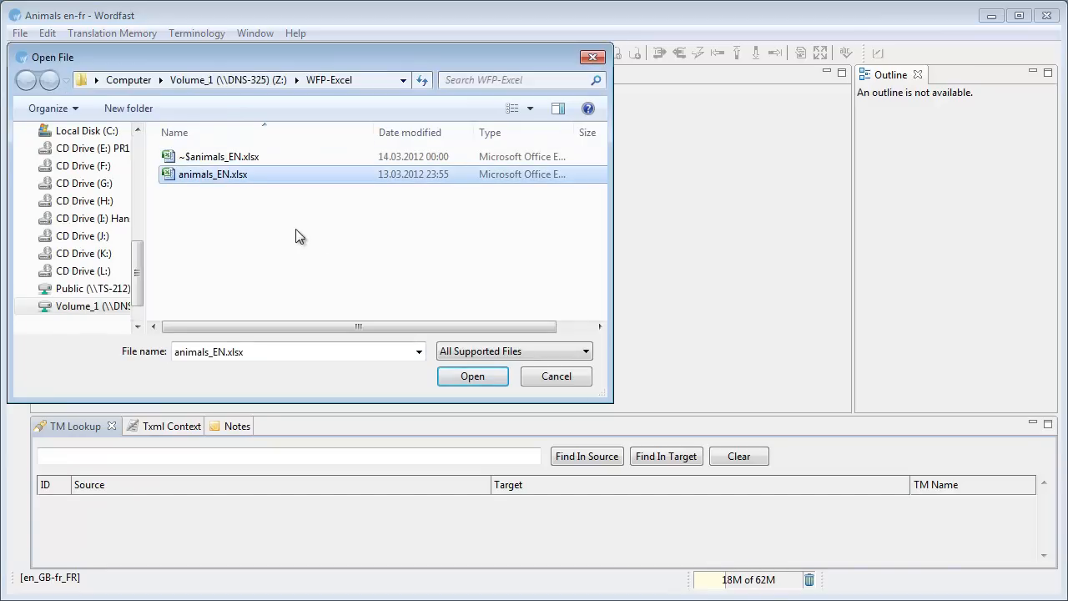
{"action": "left_click", "coordinate": [472, 376]}
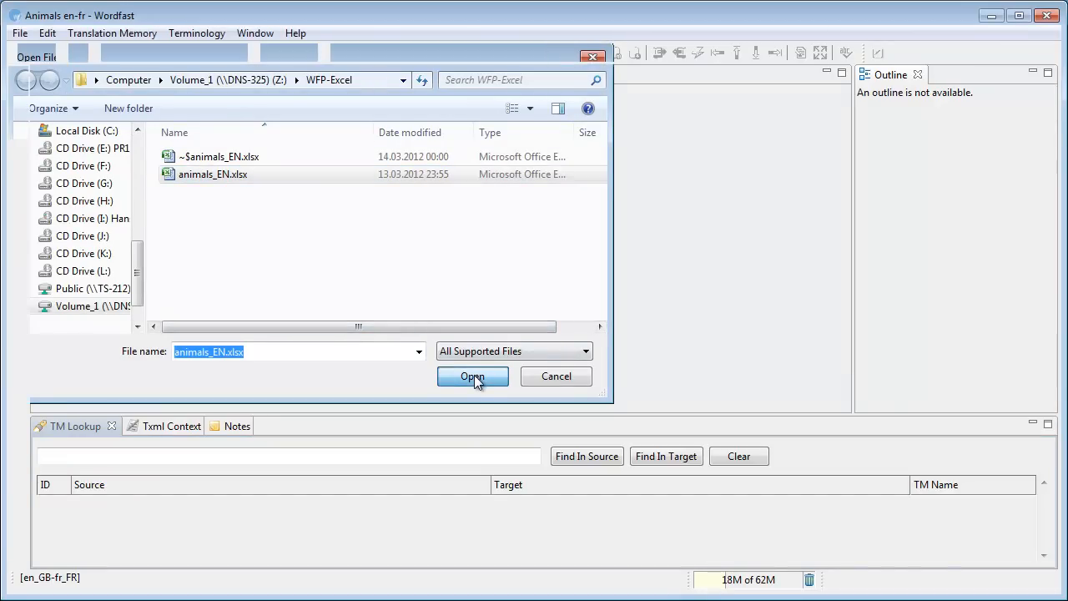
{"action": "left_click", "coordinate": [472, 376]}
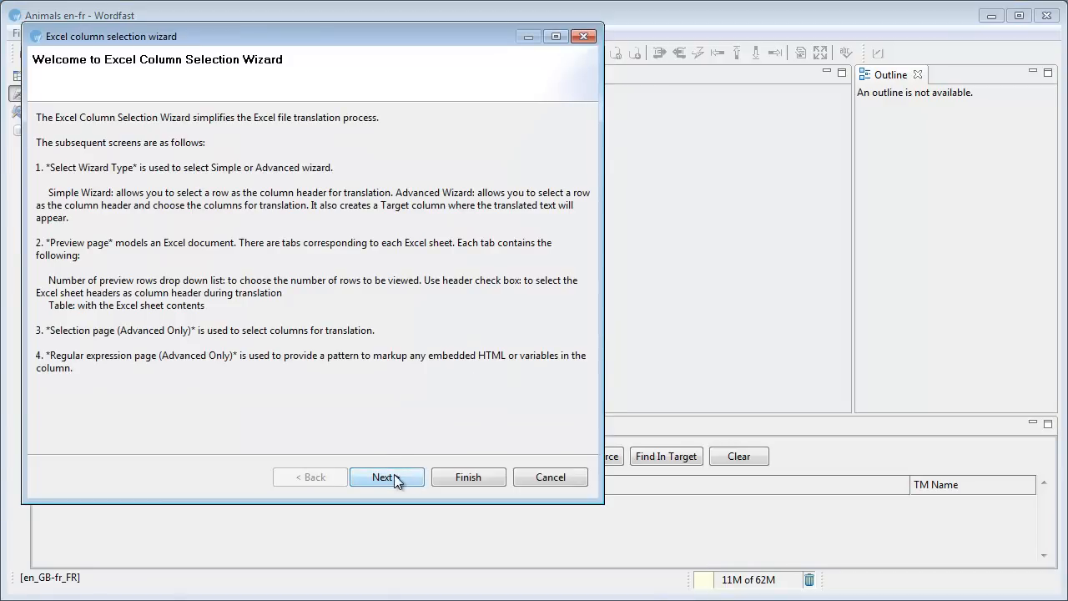
Advance the Advanced Wizard with row 2 as headers to the column-choice page.
{"action": "left_click", "coordinate": [386, 477]}
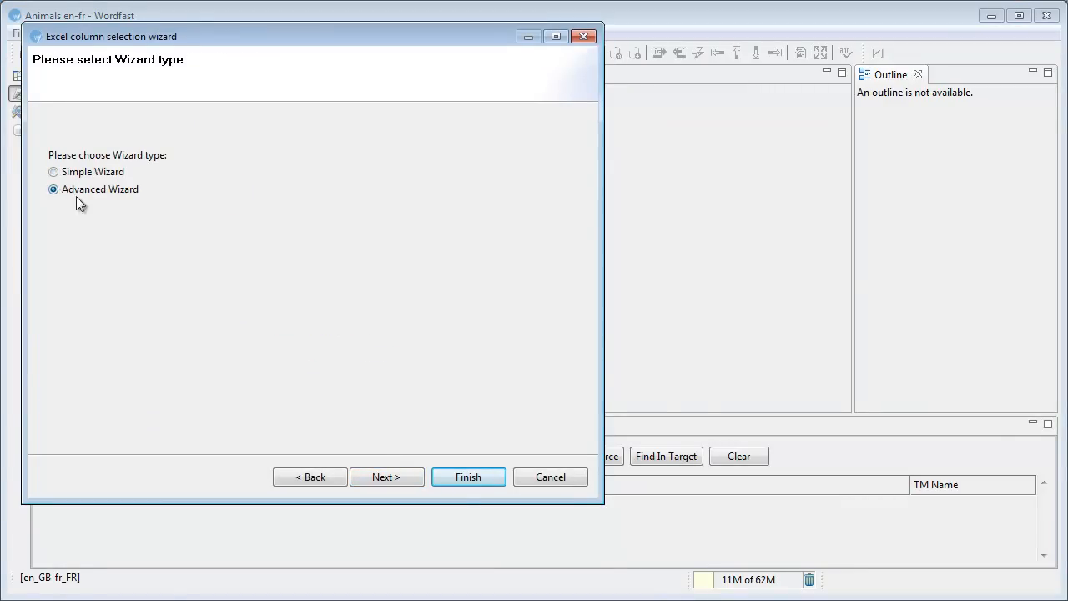
{"action": "left_click", "coordinate": [387, 476]}
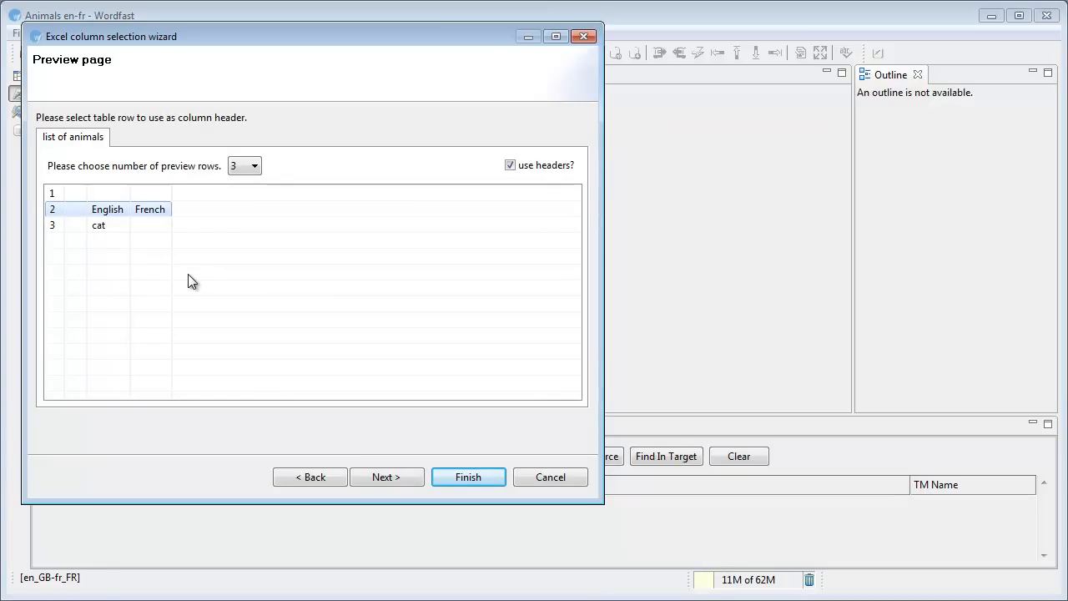
{"action": "mouse_move", "coordinate": [380, 356]}
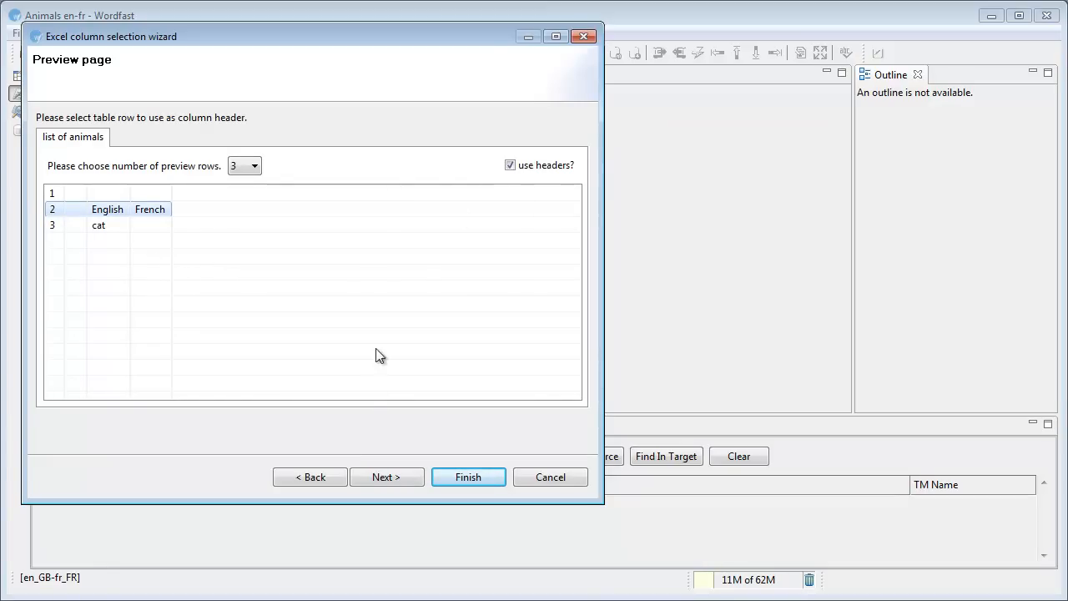
{"action": "left_click", "coordinate": [385, 477]}
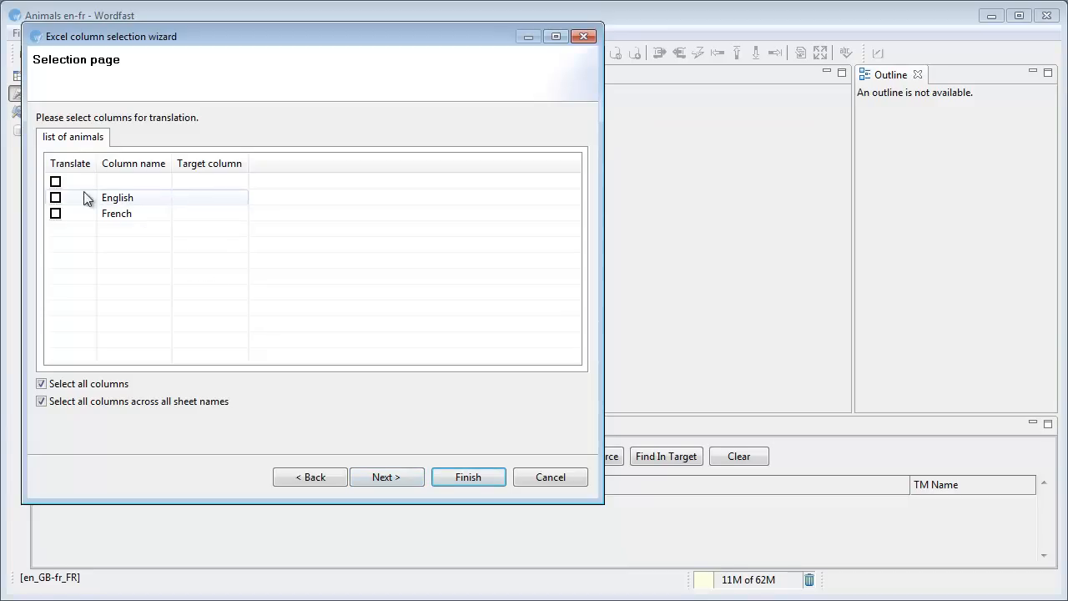
Mark the English column for translation with French as its target column.
{"action": "left_click", "coordinate": [56, 197]}
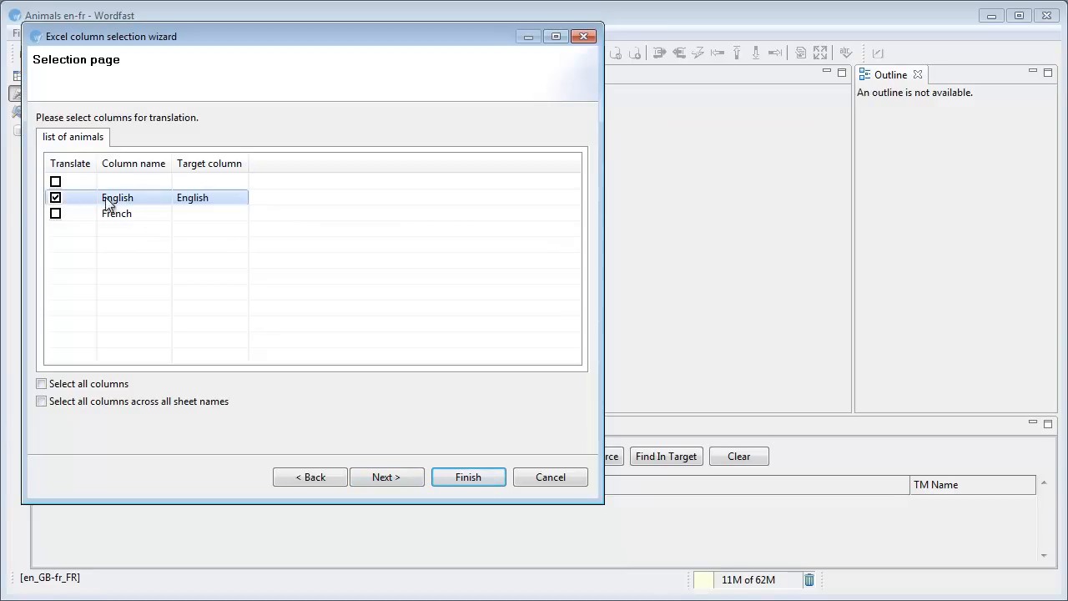
{"action": "mouse_move", "coordinate": [136, 197]}
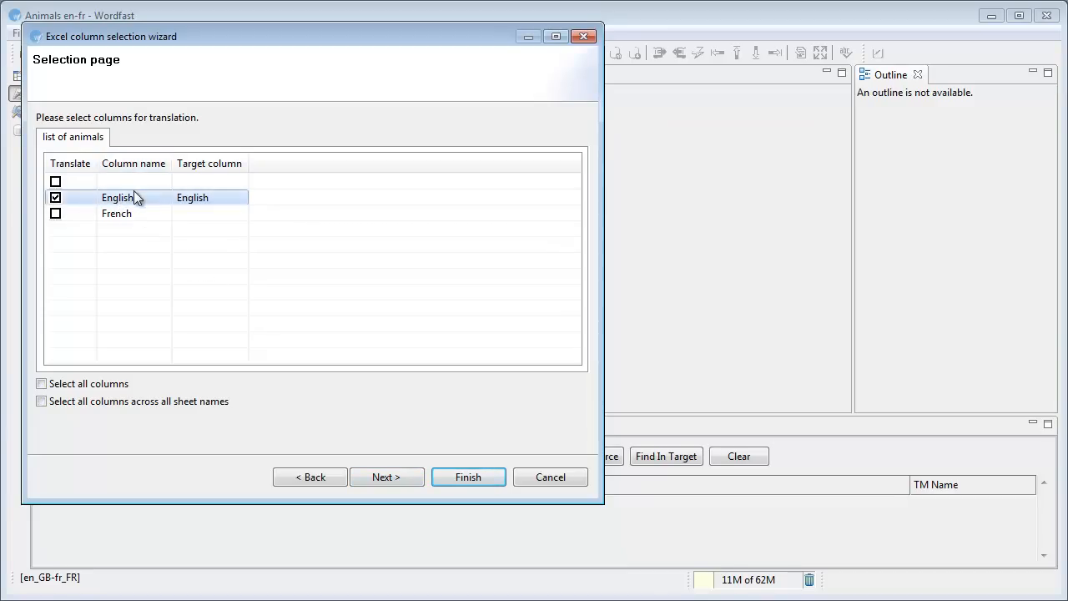
{"action": "mouse_move", "coordinate": [253, 206]}
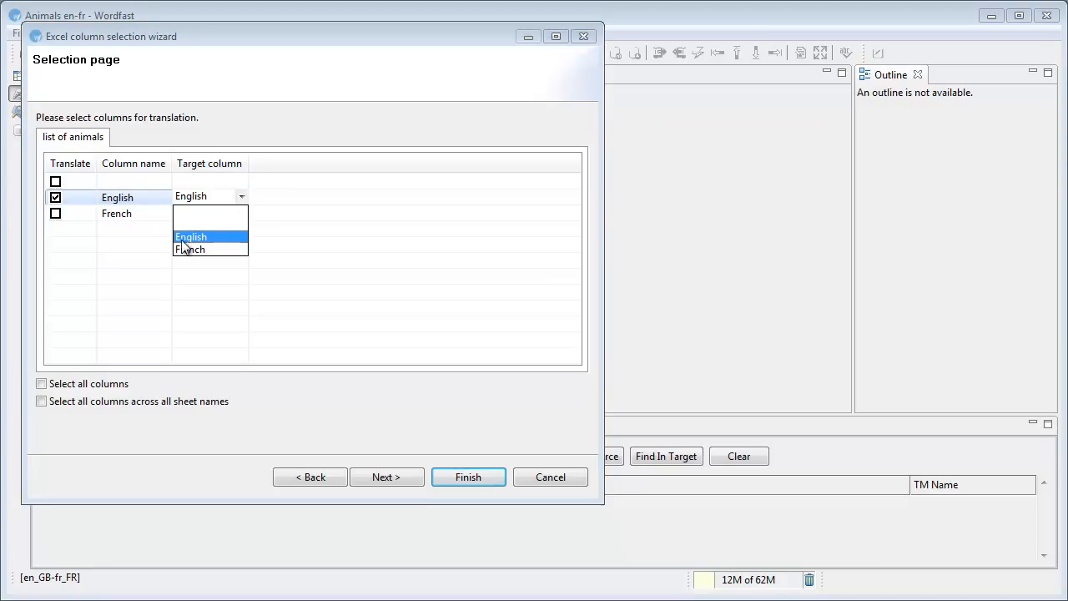
{"action": "left_click", "coordinate": [190, 248]}
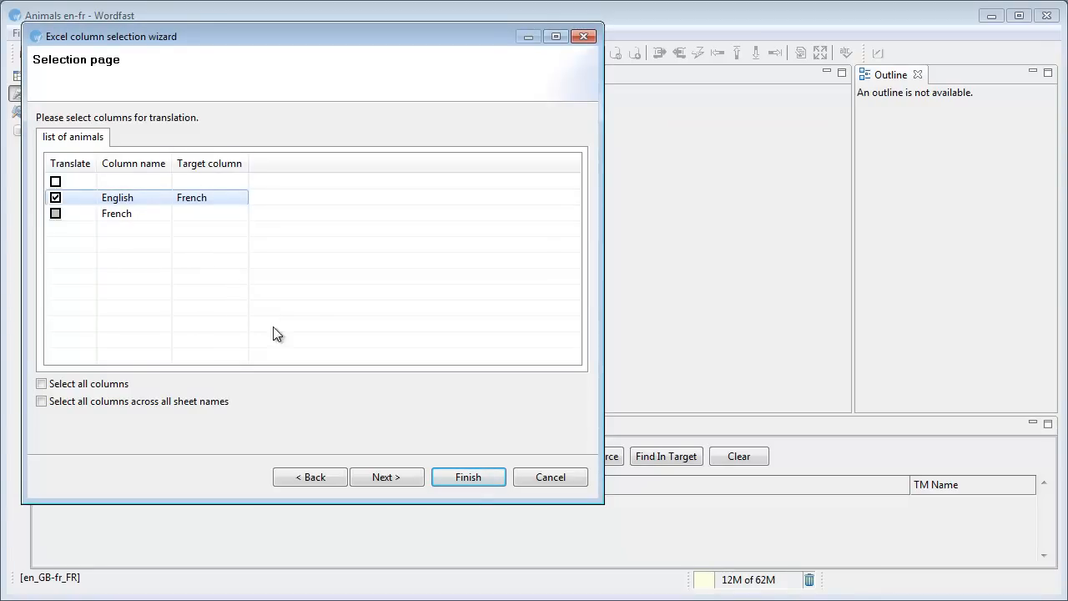
{"action": "left_click", "coordinate": [468, 477]}
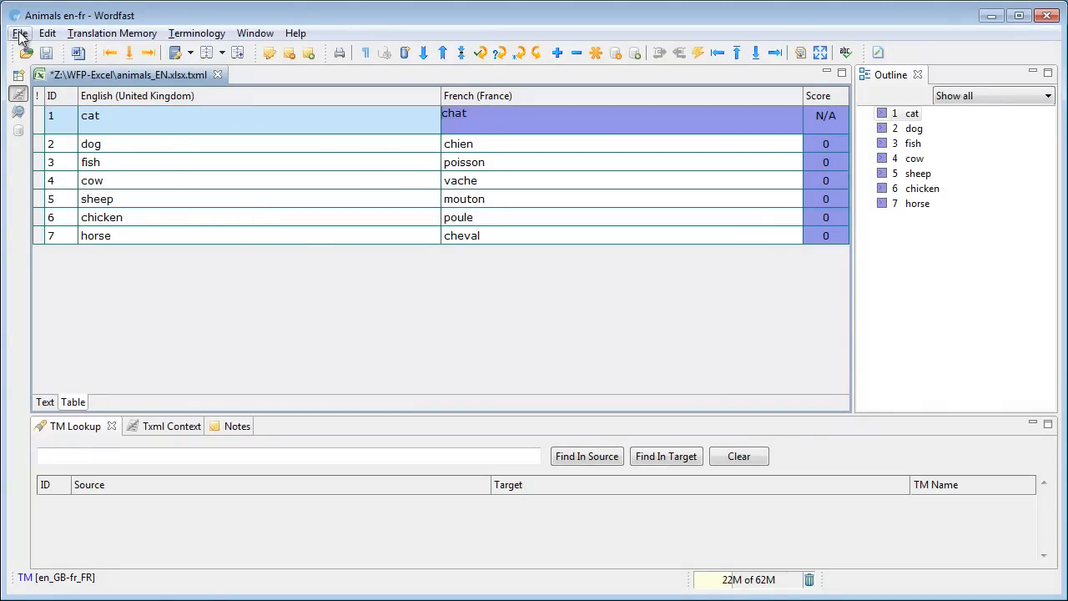
Save the translated spreadsheet as animals_EN_FR-FR.xlsx via File > Save Translated File.
{"action": "left_click", "coordinate": [19, 32]}
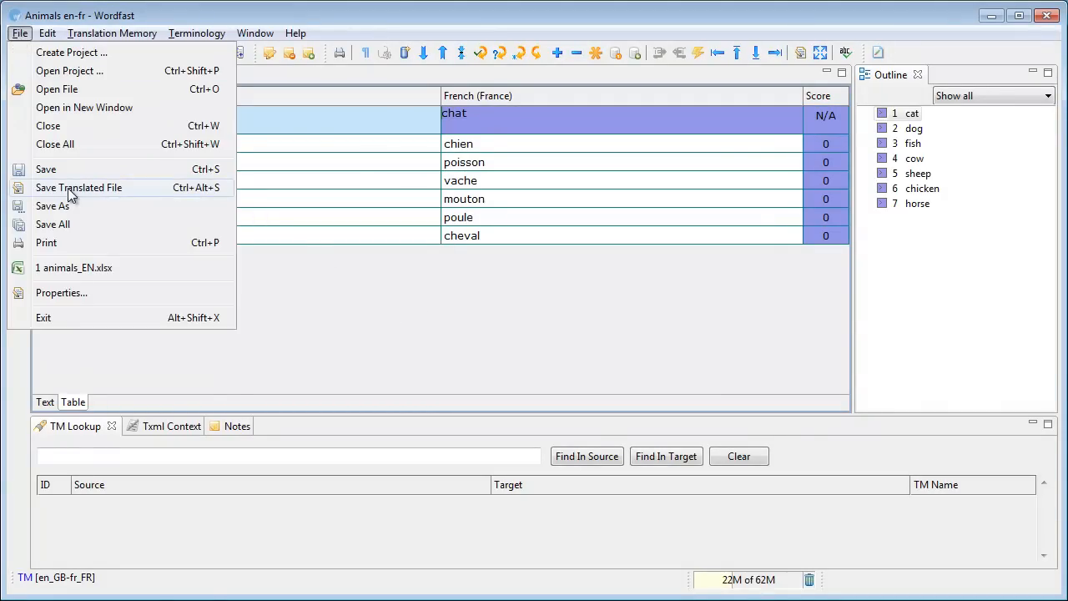
{"action": "left_click", "coordinate": [79, 187]}
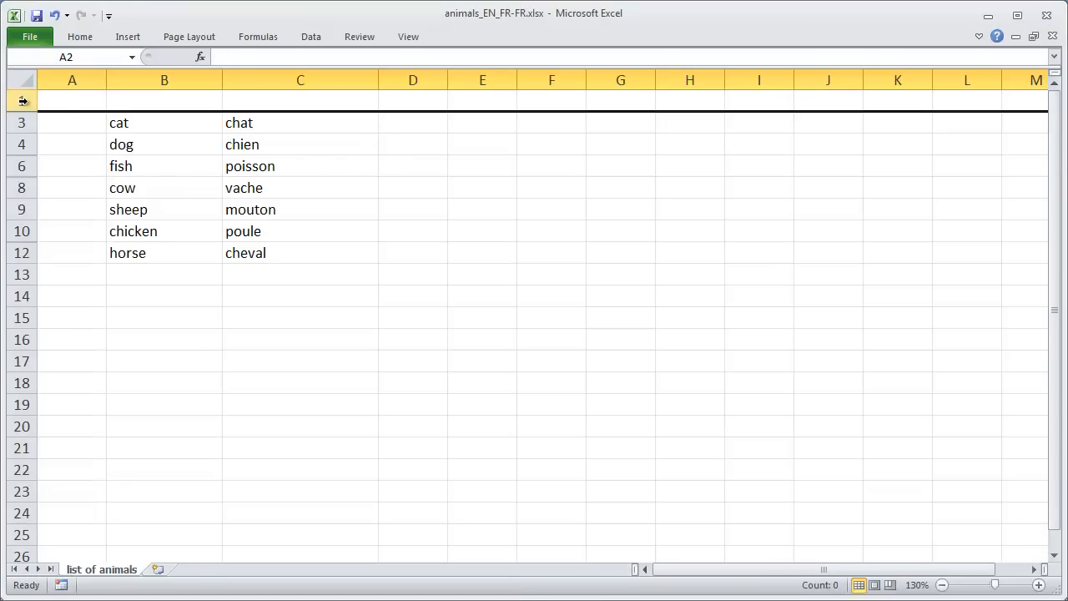
Select rows 1 through 12 in animals_EN_FR-FR.xlsx and bring up their row options to unhide.
{"action": "left_click_drag", "start_coordinate": [22, 100], "coordinate": [23, 231]}
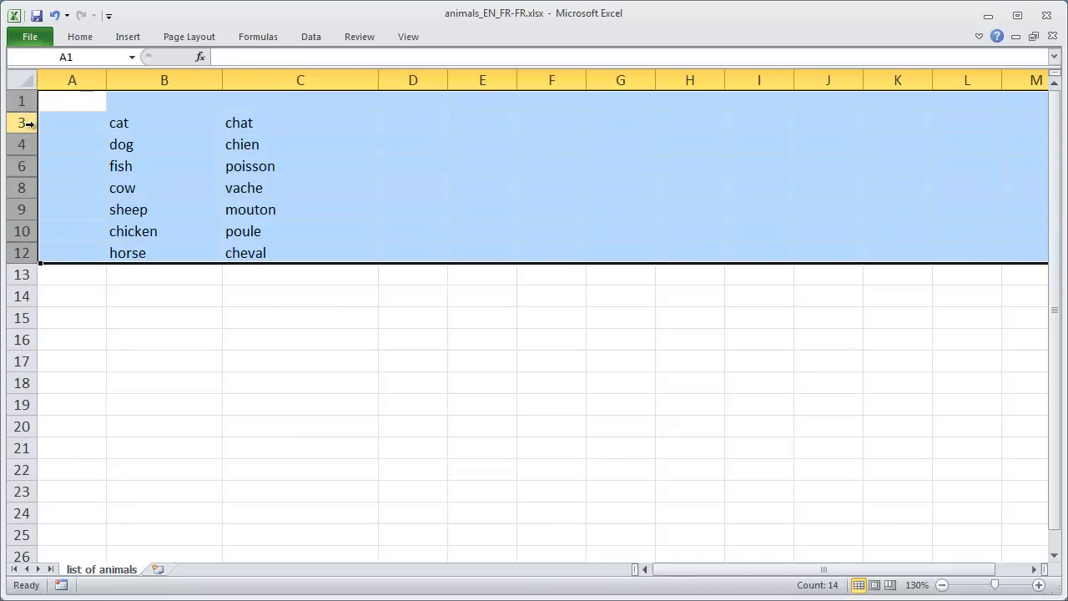
{"action": "right_click", "coordinate": [22, 122]}
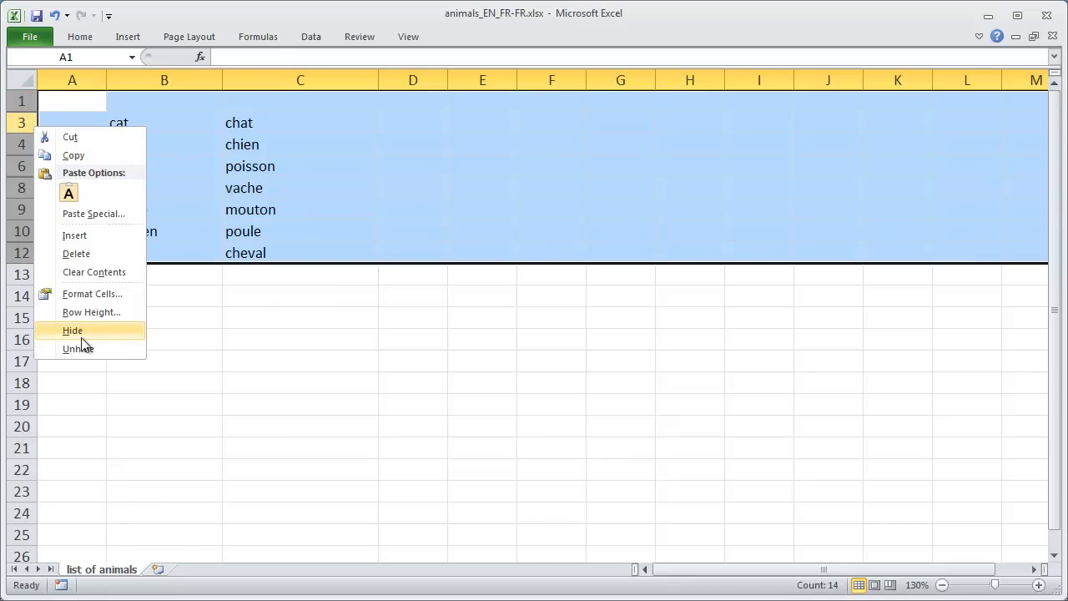